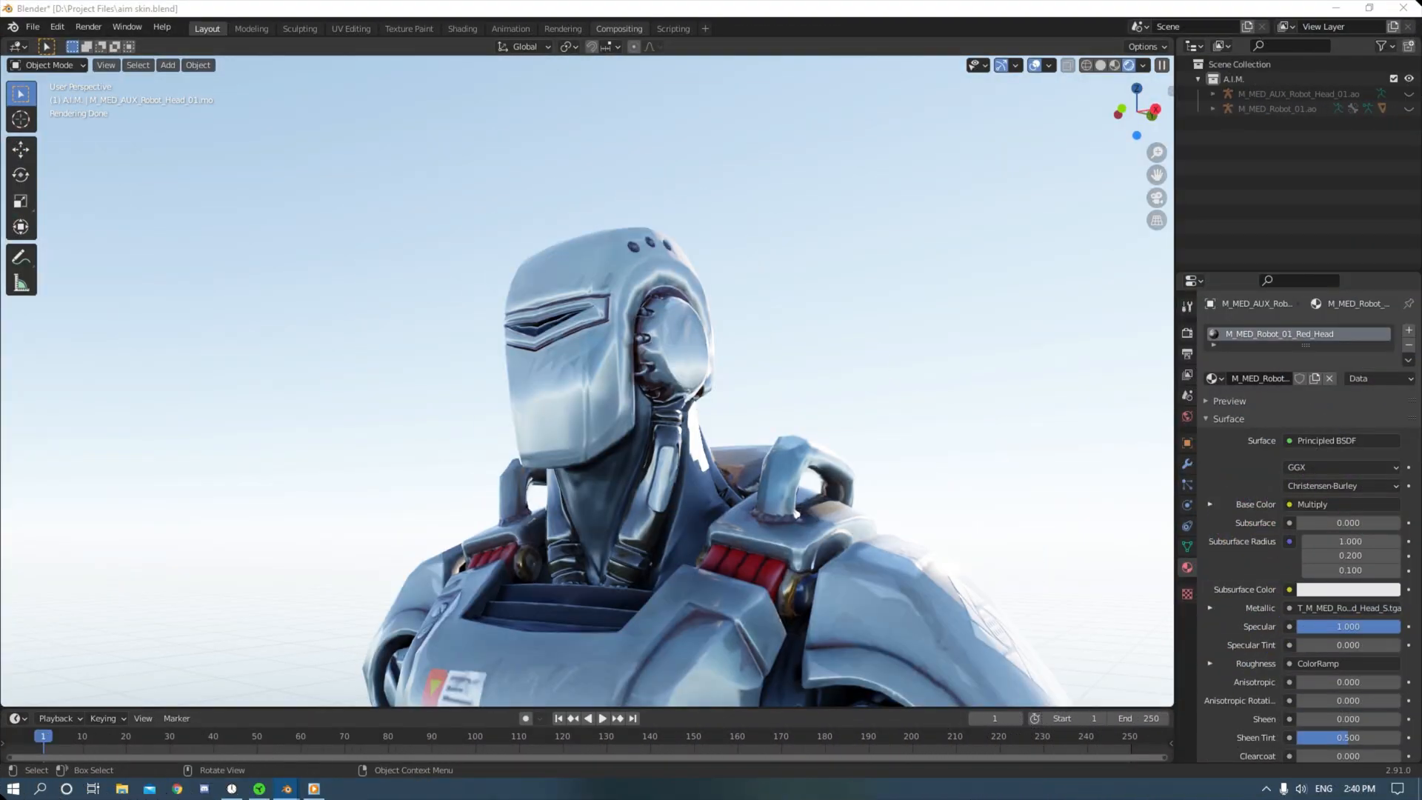
Step: Open the textured A.I.M. robot file showing the head with worn, scratched metal
click(47, 64)
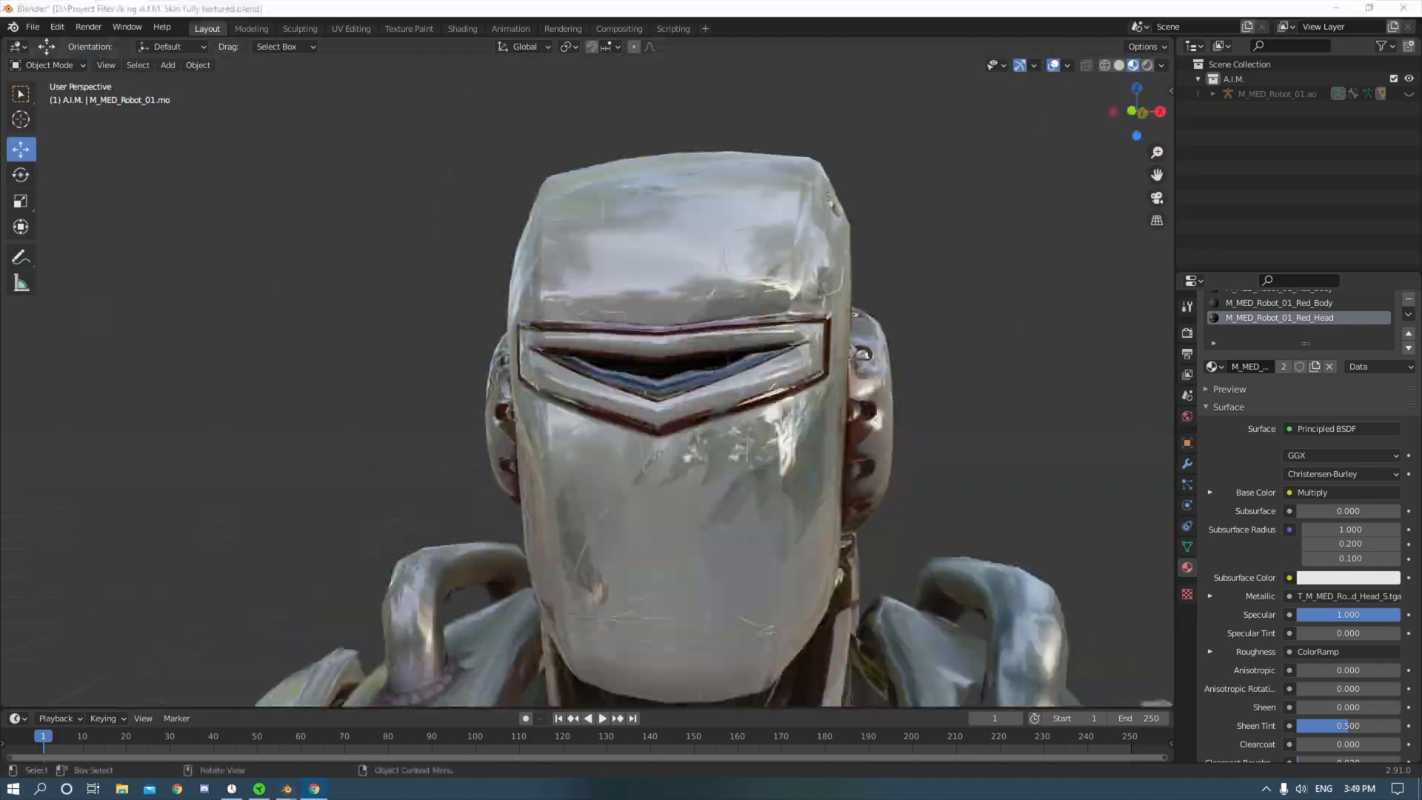
Step: Open the Typhoon robot file with the moss-streaked arm and set output to 1920×1080 at 30 fps
drag(634, 363, 635, 226)
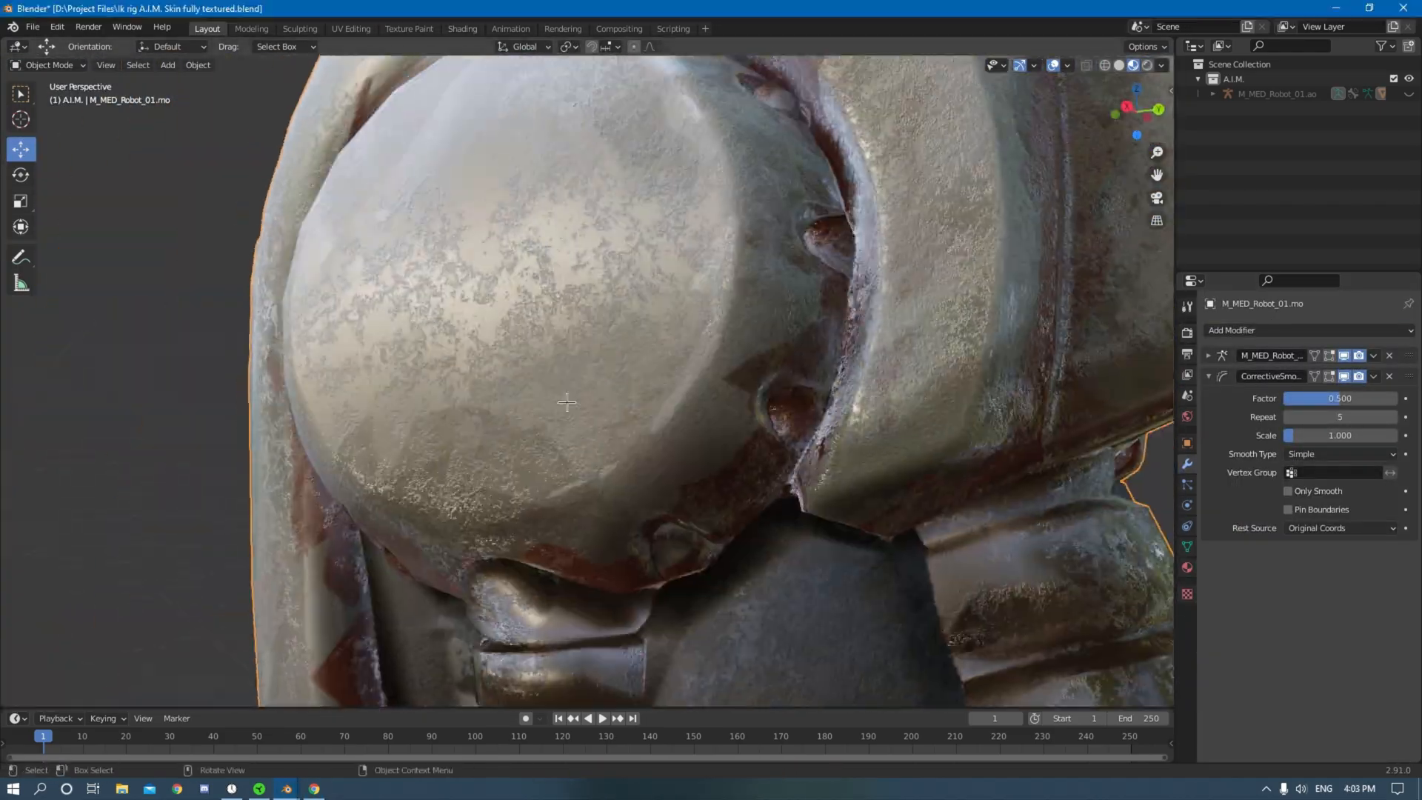
click(462, 28)
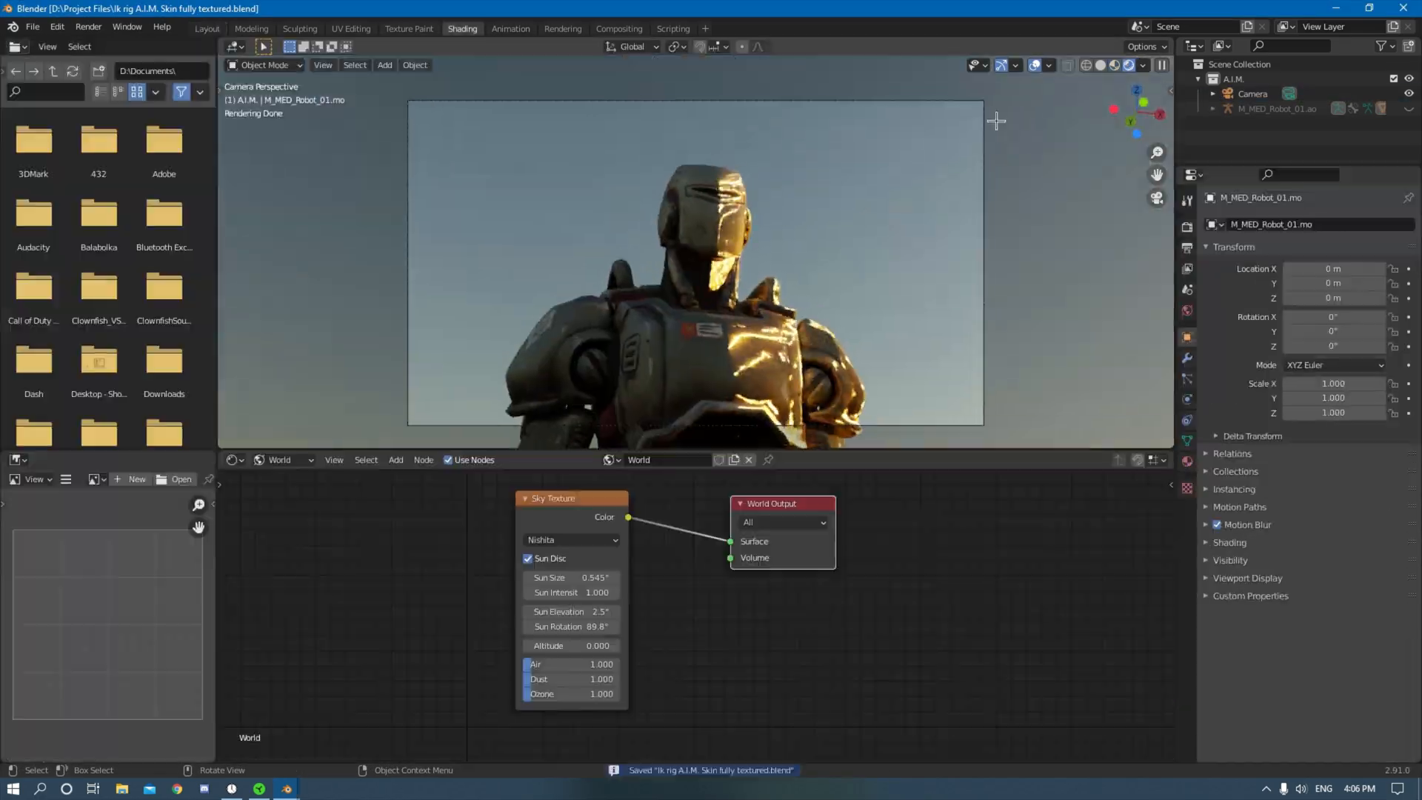
click(206, 28)
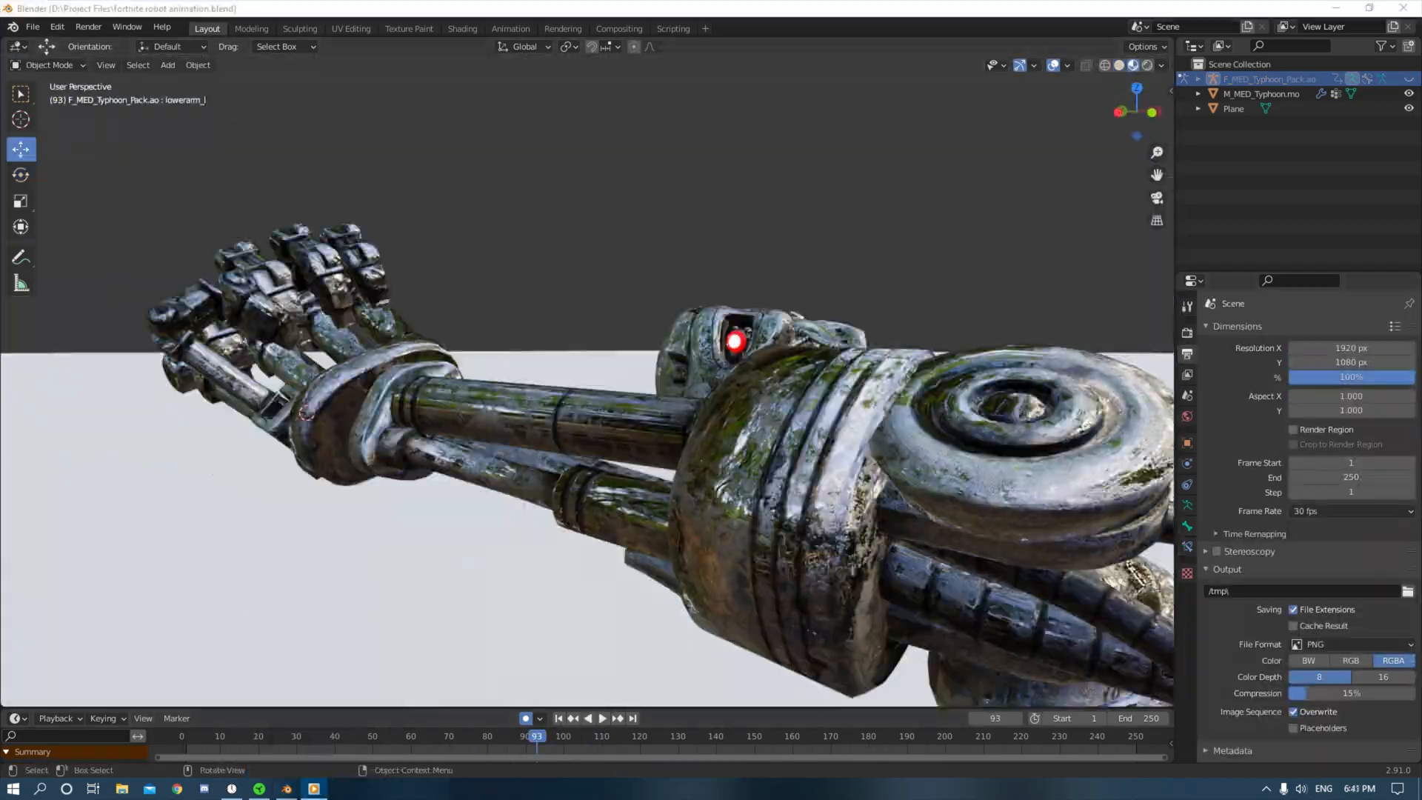
Step: Append the damaged agency stairwell and view the stairs through the camera over 60 frames
click(288, 736)
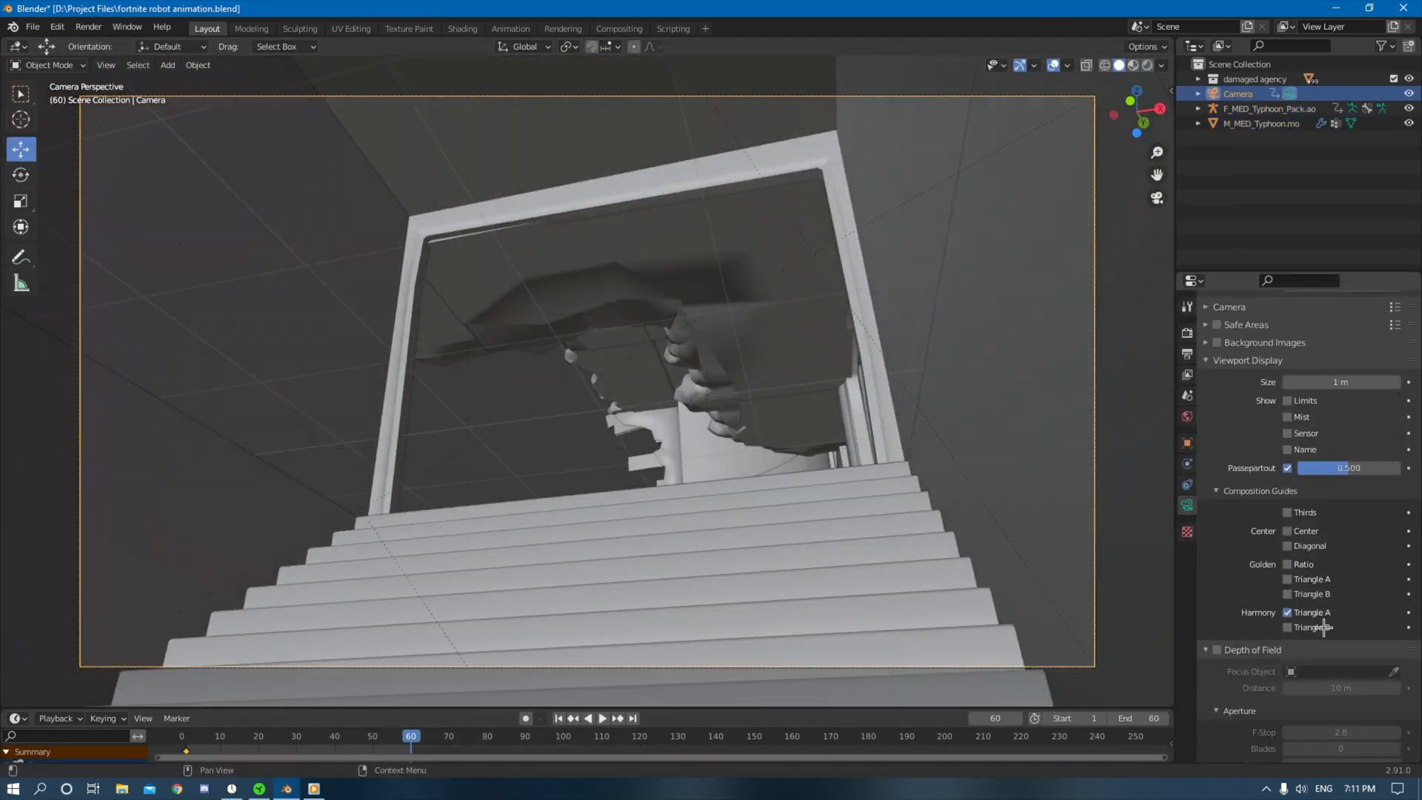
Step: Link image, normal and albedo through a Denoise node to Composite and Viewer, then save
click(602, 718)
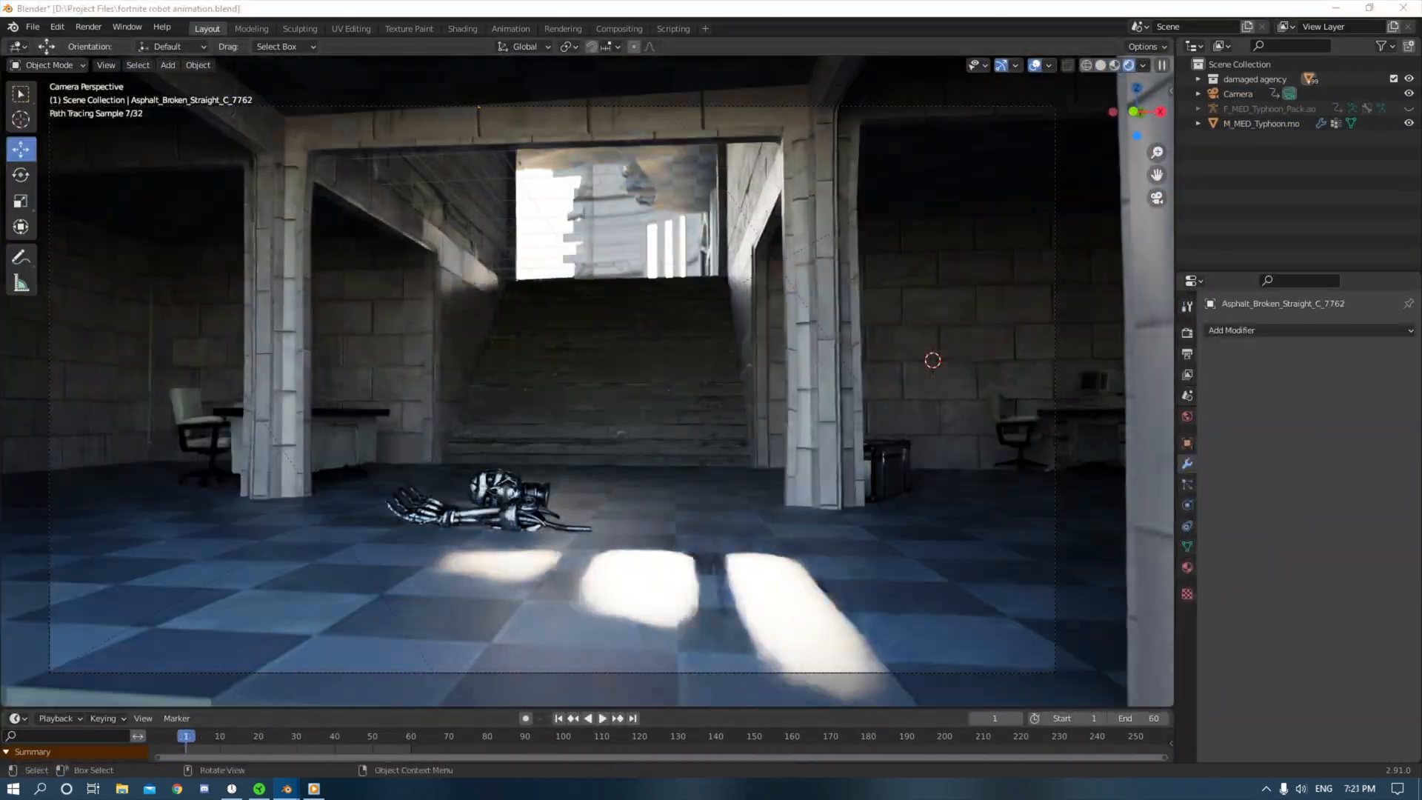
click(618, 29)
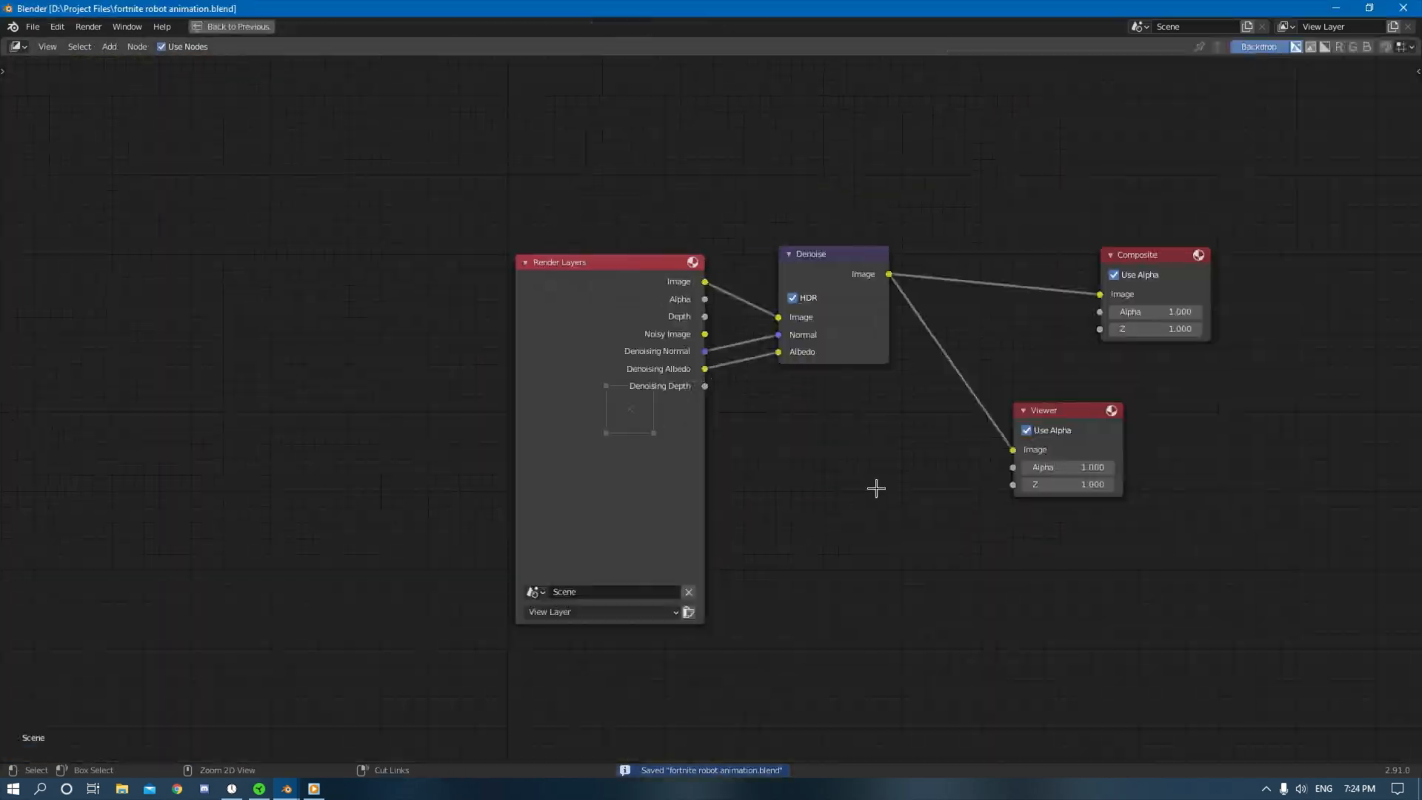